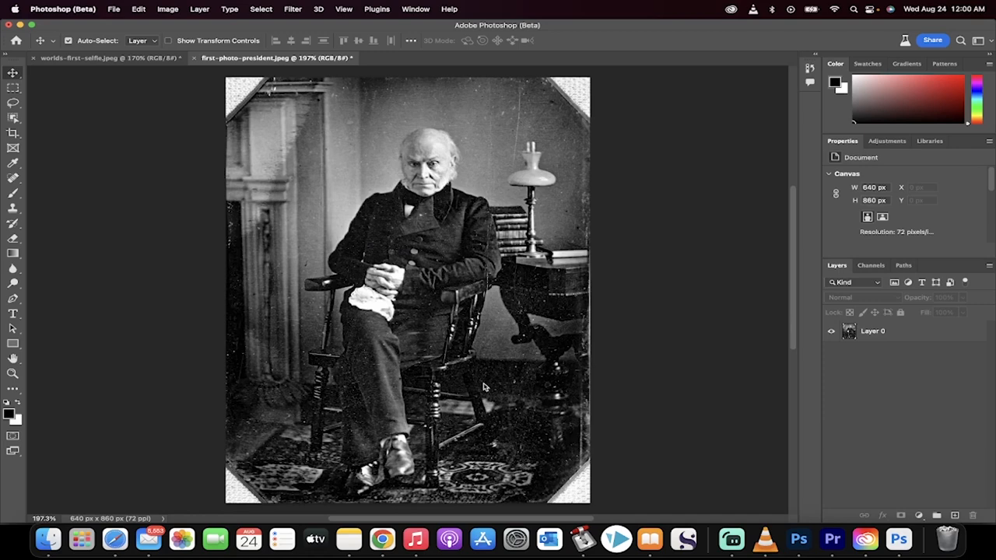
mouse_move(473, 369)
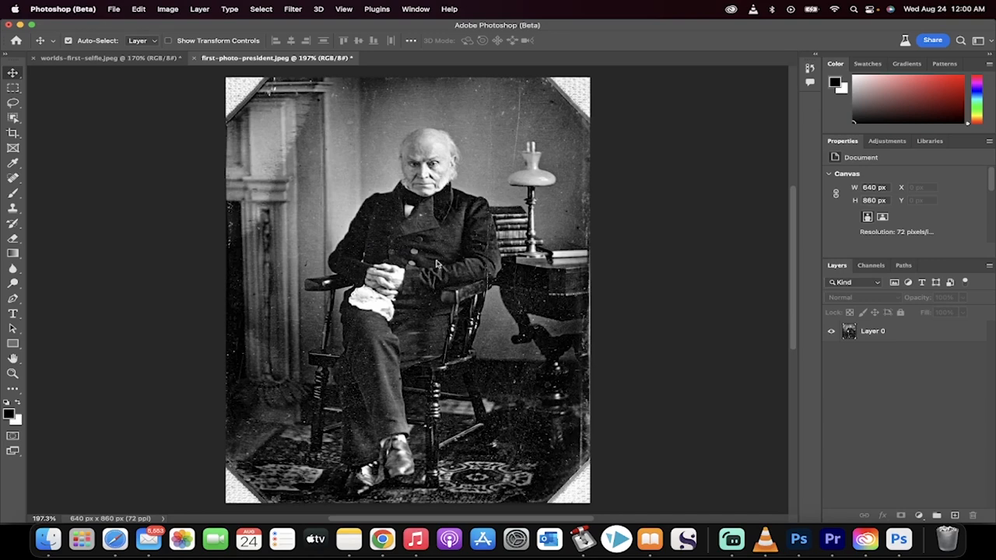
mouse_move(299, 61)
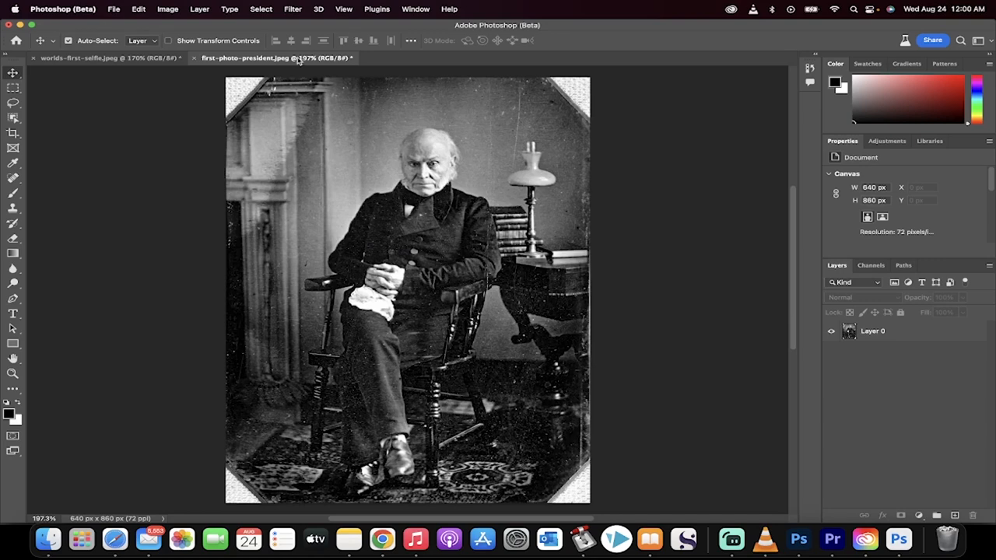
mouse_move(302, 58)
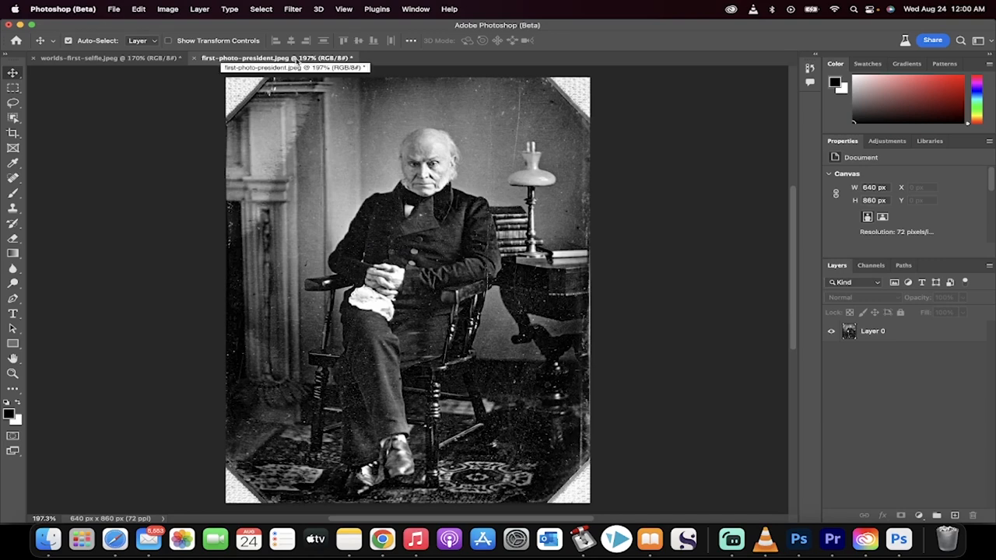
mouse_move(295, 9)
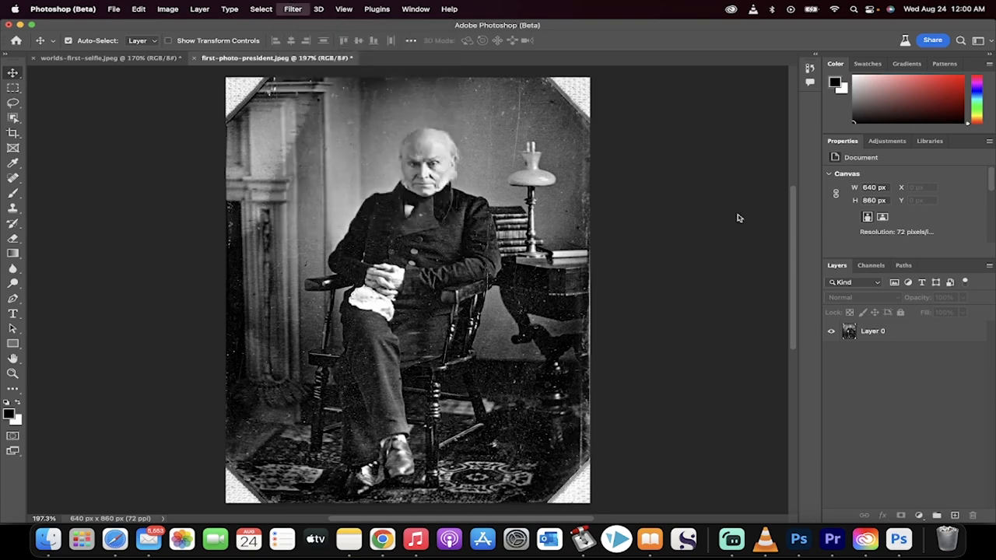
Step: Select Layer 0 and launch Neural Filters so the man's face is detected
left_click(875, 330)
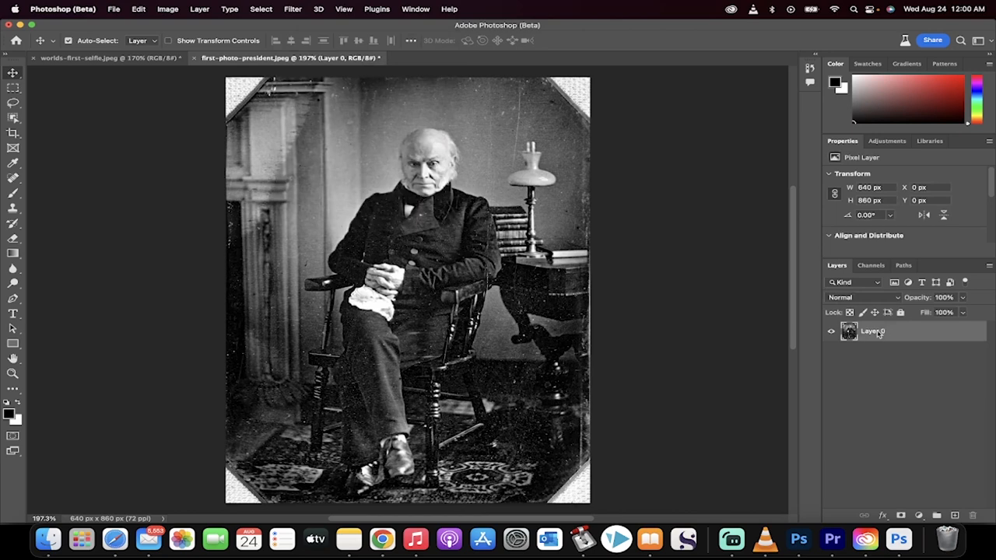
left_click(305, 9)
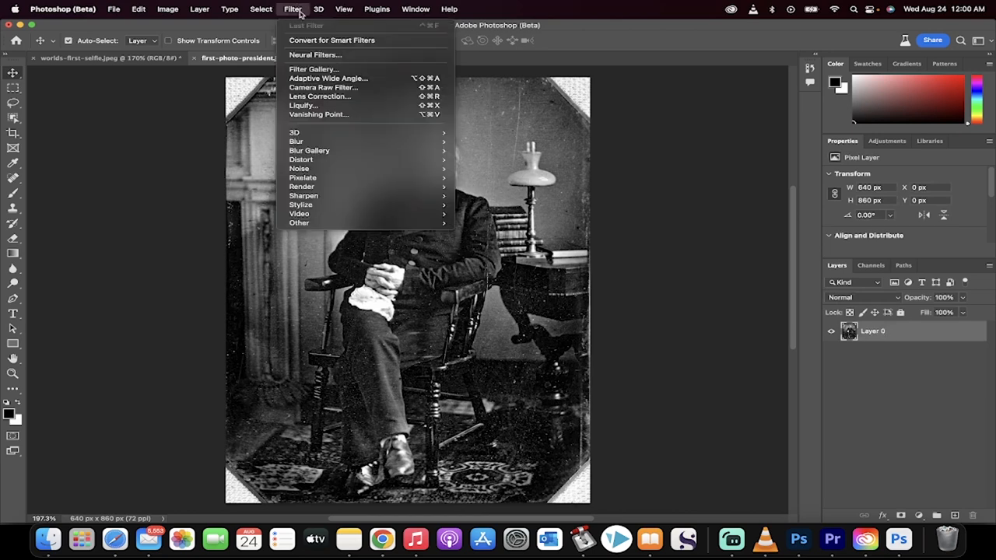
left_click(321, 54)
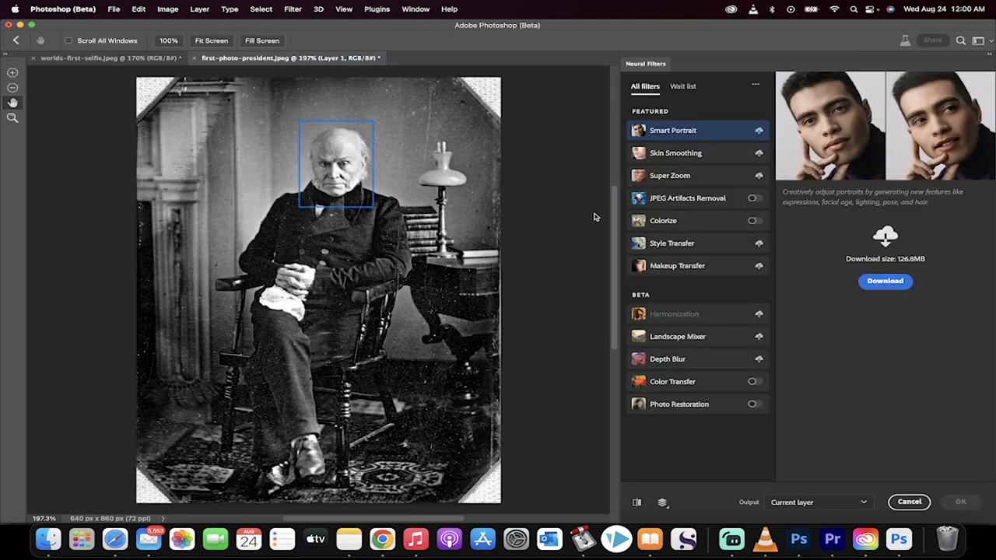
mouse_move(700, 414)
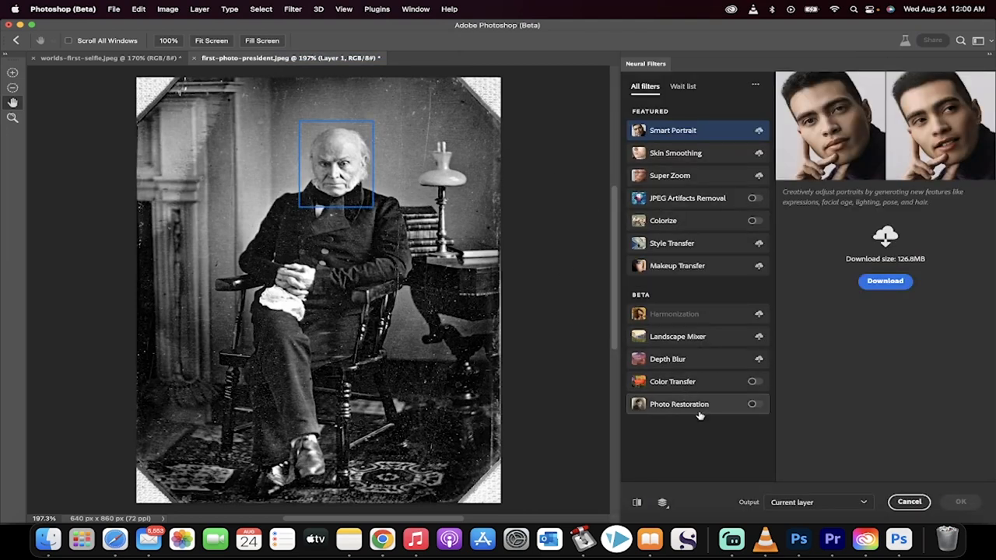
mouse_move(699, 414)
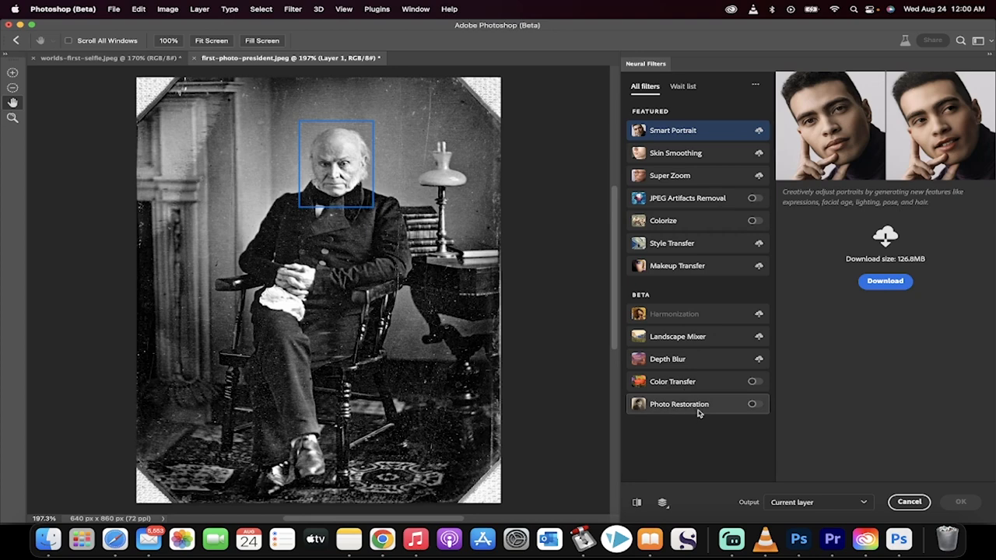
mouse_move(686, 412)
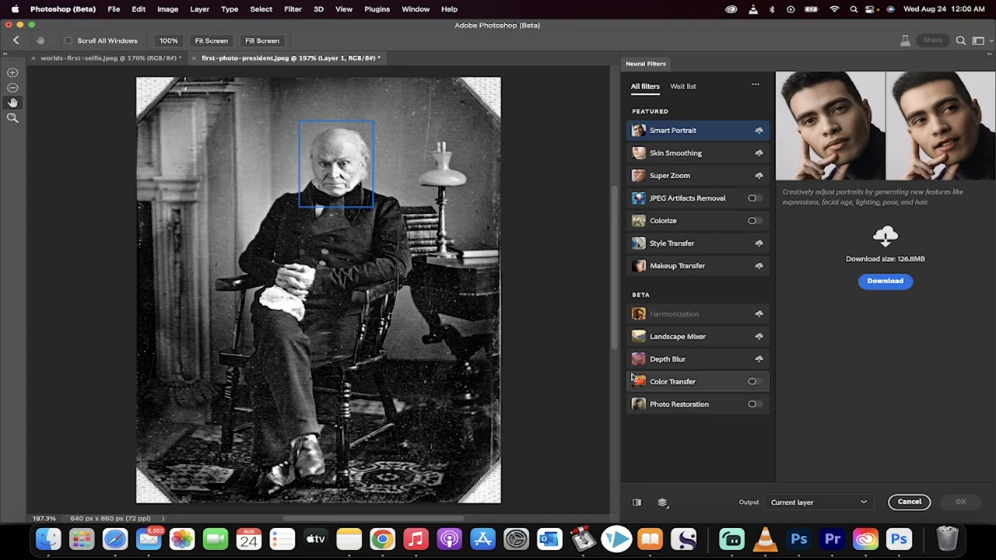
Step: Switch on Photo Restoration with Enhance face kept checked to sharpen the portrait
left_click(679, 405)
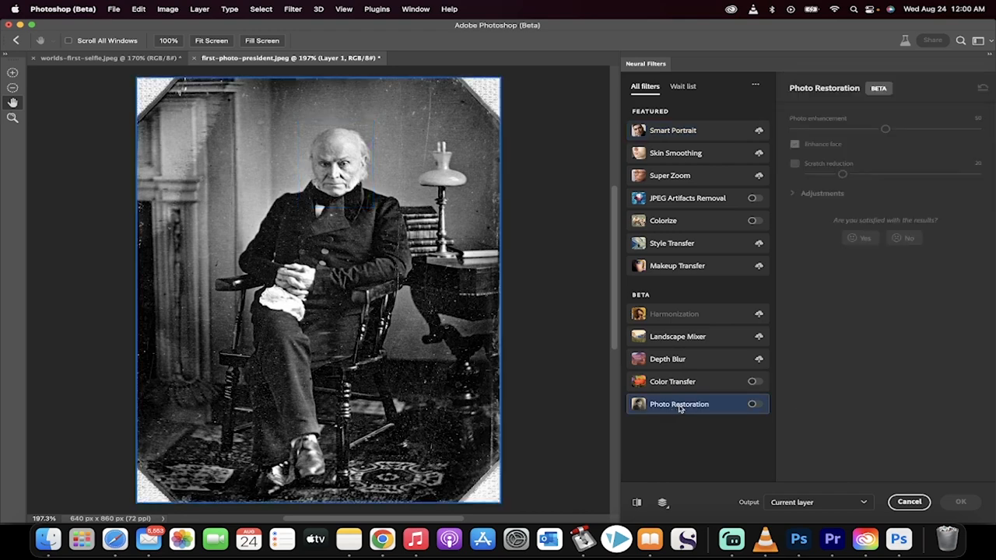
mouse_move(691, 408)
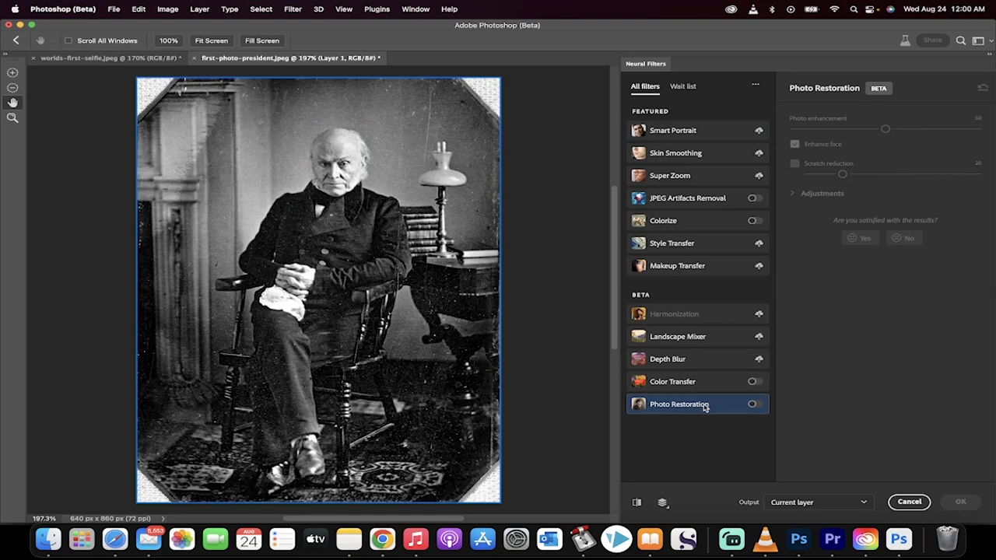
left_click(753, 405)
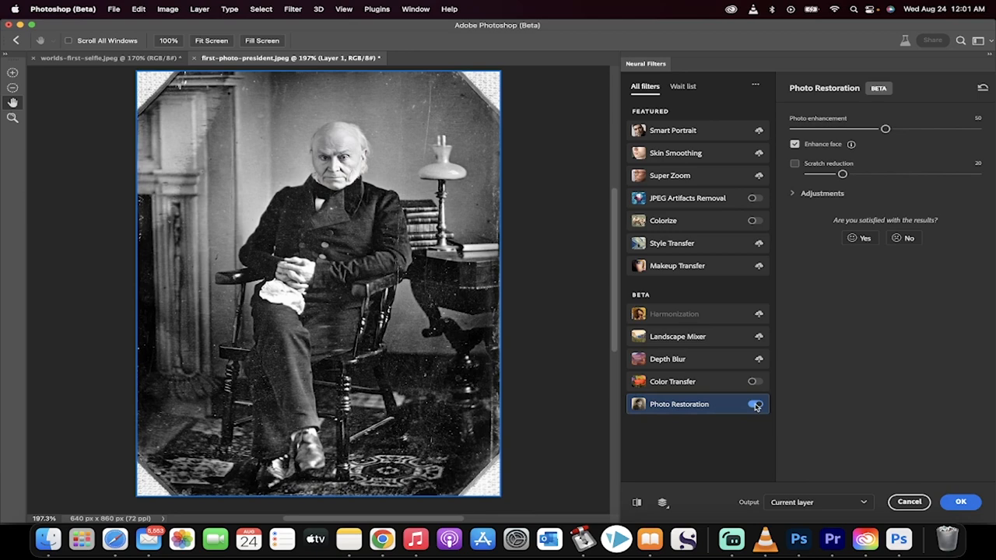
left_click(754, 405)
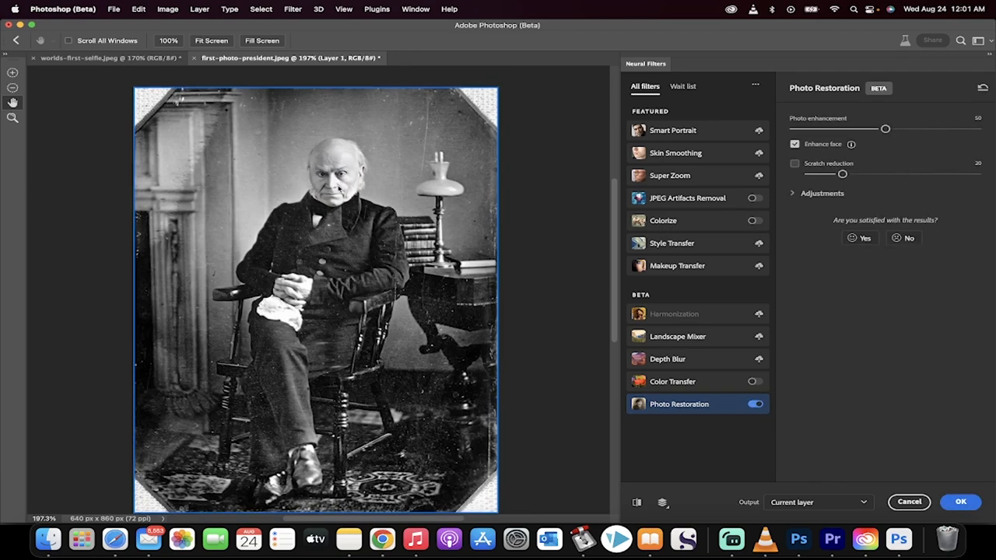
left_click(795, 143)
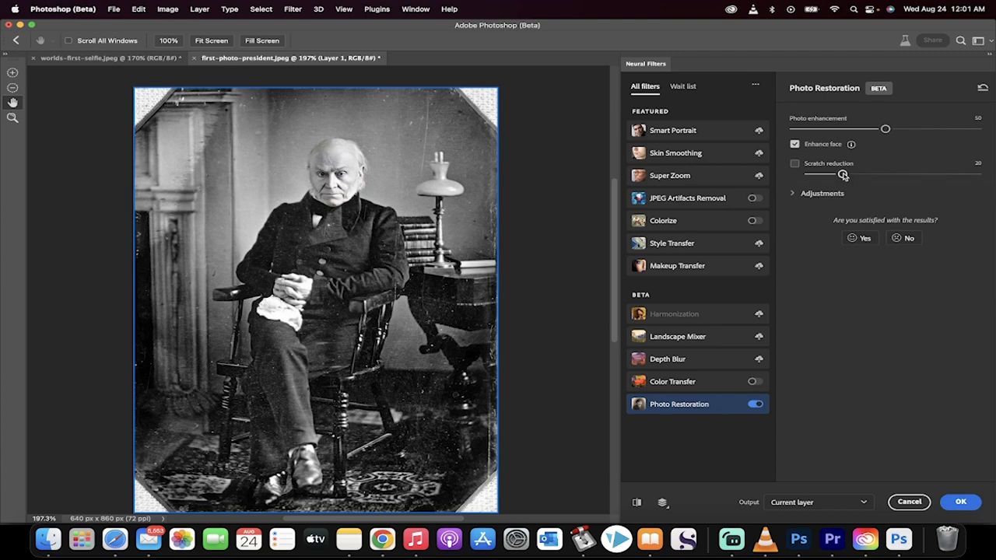
Step: Raise Scratch reduction and expand the Adjustments section for noise and artifacts
left_click_drag(844, 174, 883, 174)
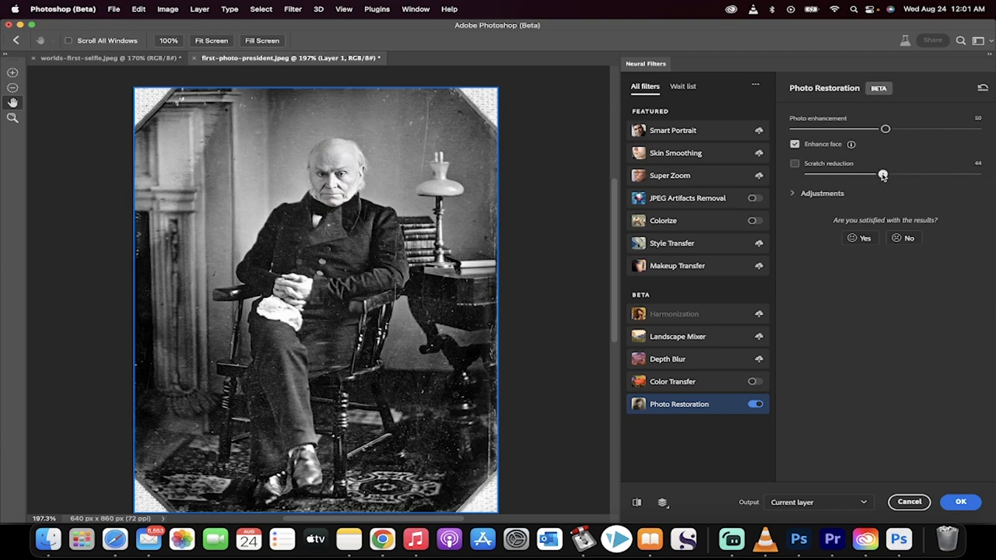
left_click_drag(882, 175, 893, 174)
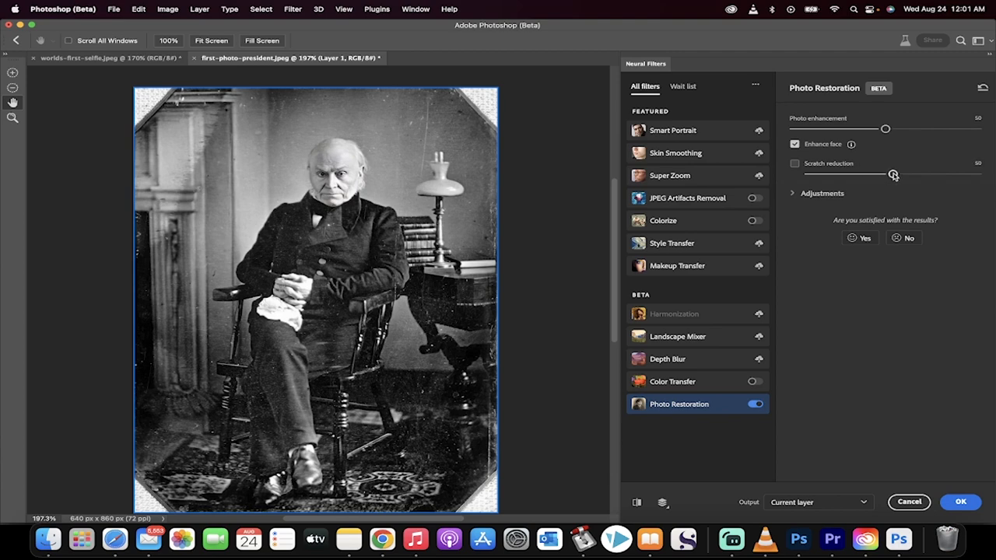
left_click(794, 163)
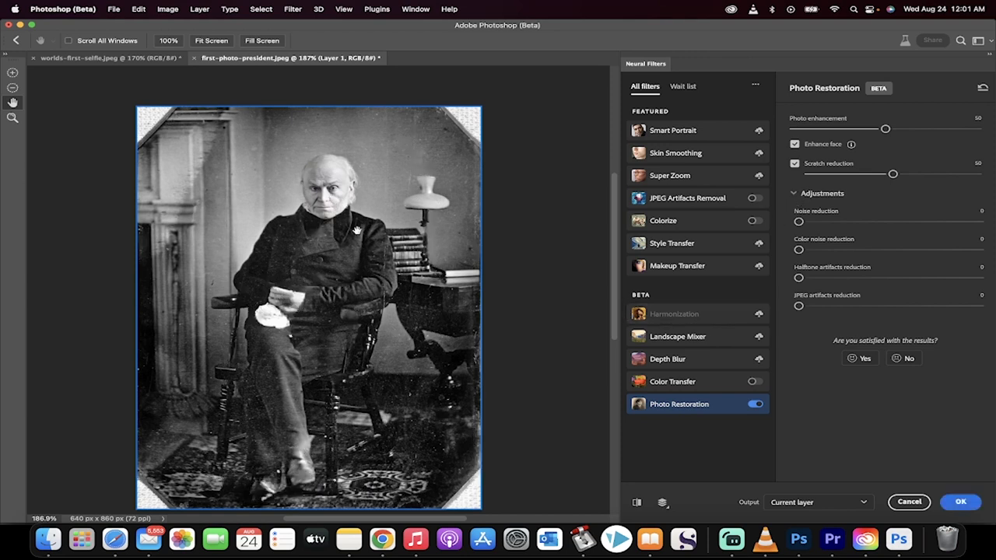
Step: Raise Noise reduction on the restored portrait
left_click_drag(798, 221, 820, 221)
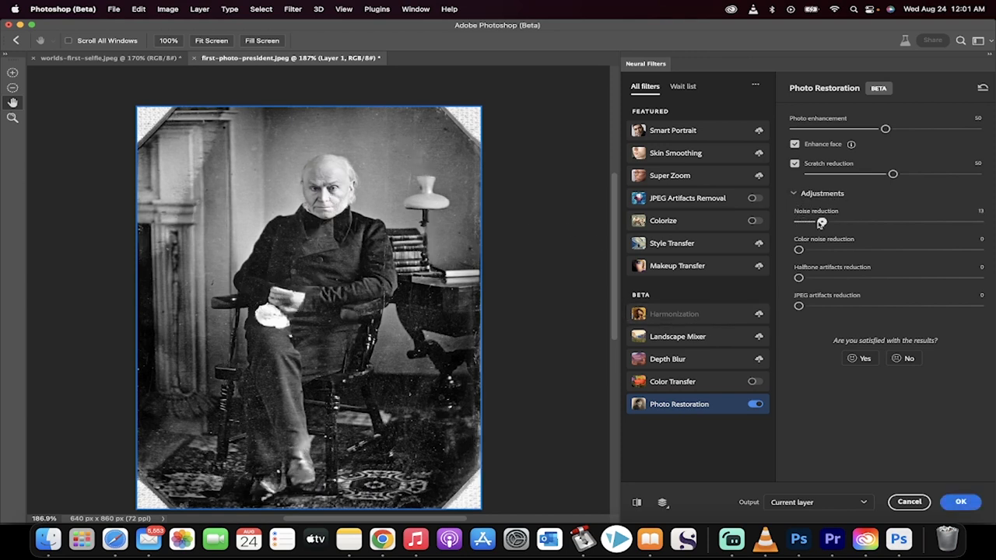
left_click_drag(822, 222, 834, 223)
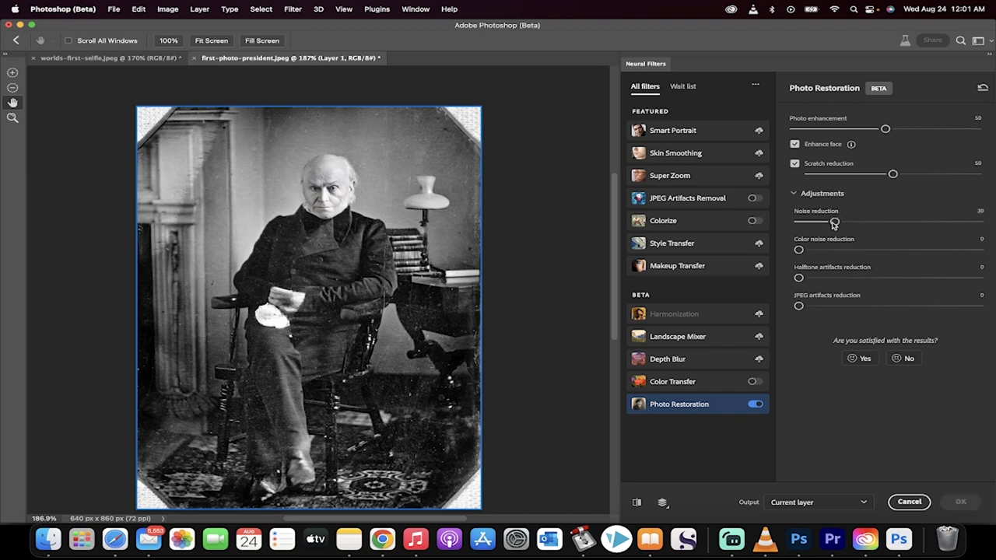
left_click_drag(834, 221, 834, 221)
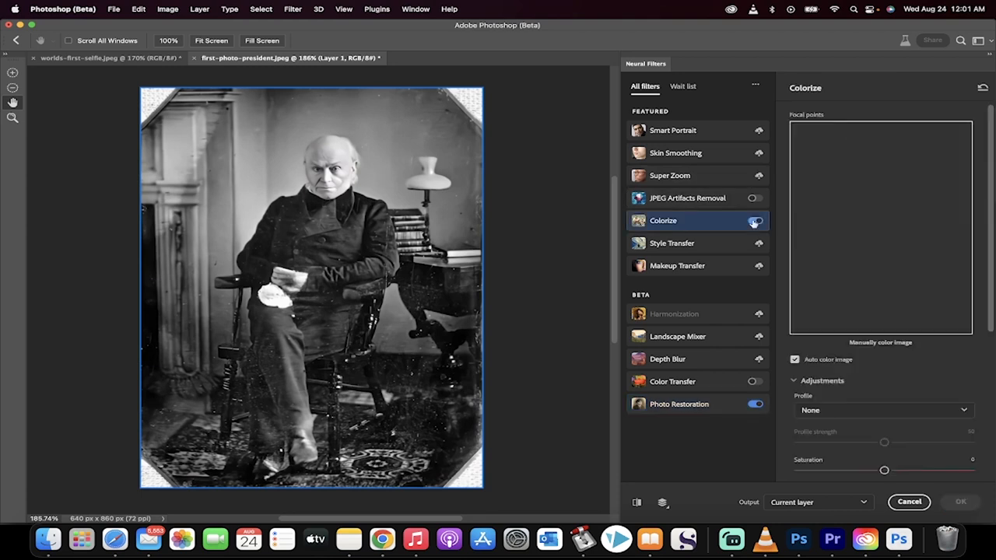
Step: Enable Colorize to auto-colour the portrait and reach its Adjustments sliders
left_click(753, 221)
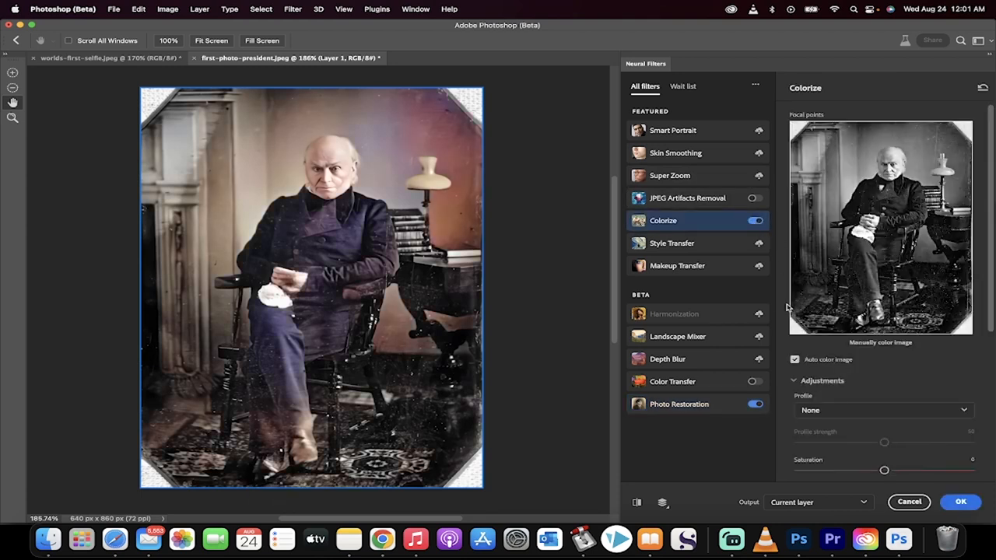
scroll("down", 3)
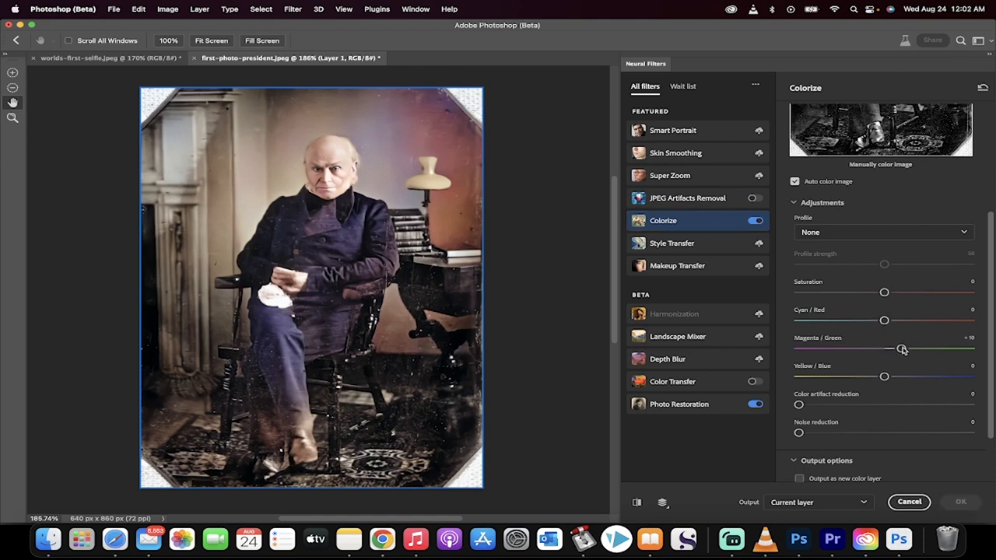
Step: Lower Saturation for muted colours and nudge the Magenta/Green balance
left_click_drag(902, 349, 901, 348)
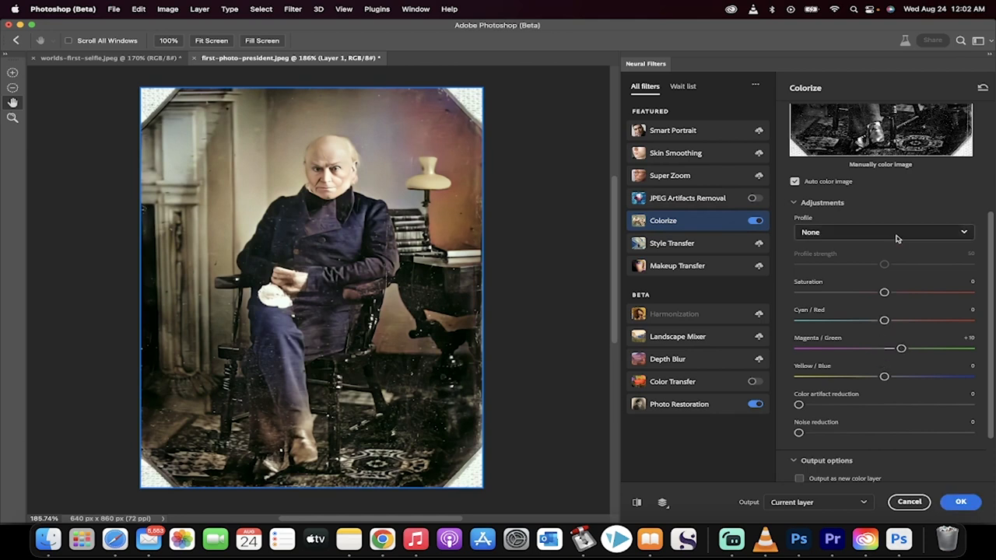
left_click_drag(883, 293, 851, 293)
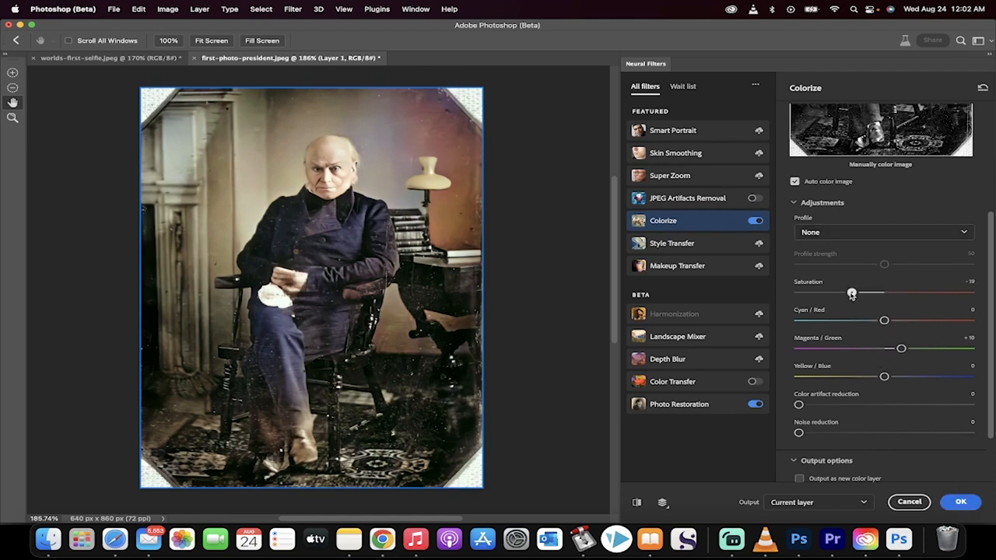
left_click_drag(853, 293, 853, 292)
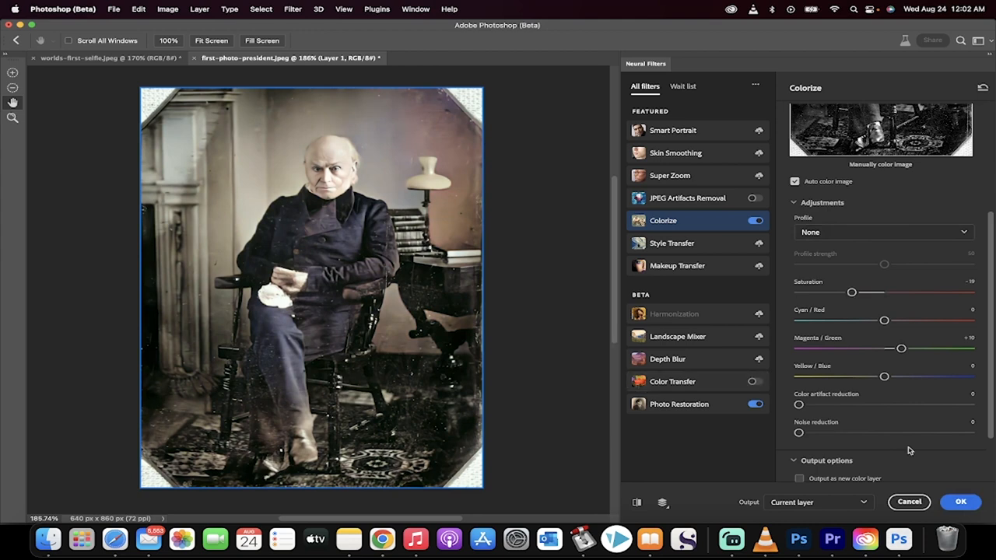
mouse_move(865, 468)
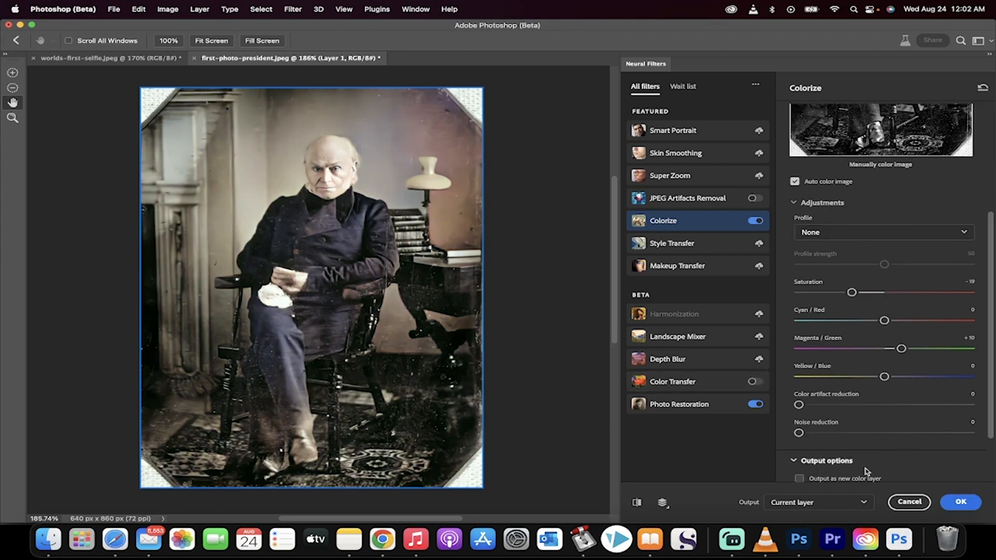